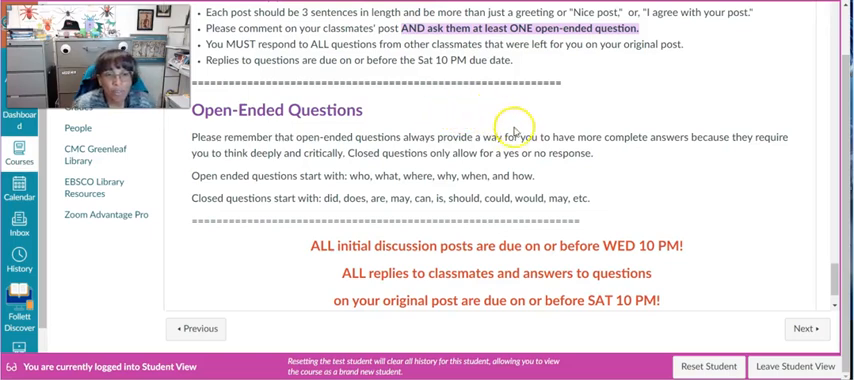
Step: Begin a blank discussion reply, declining the offer to restore the auto-saved draft
scroll("down", 3)
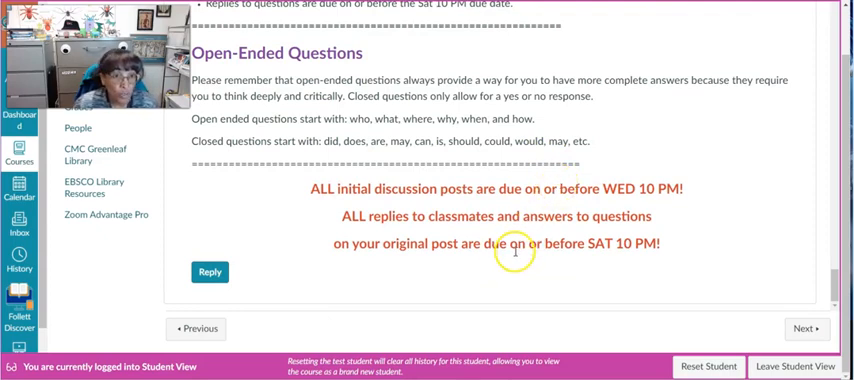
mouse_move(428, 284)
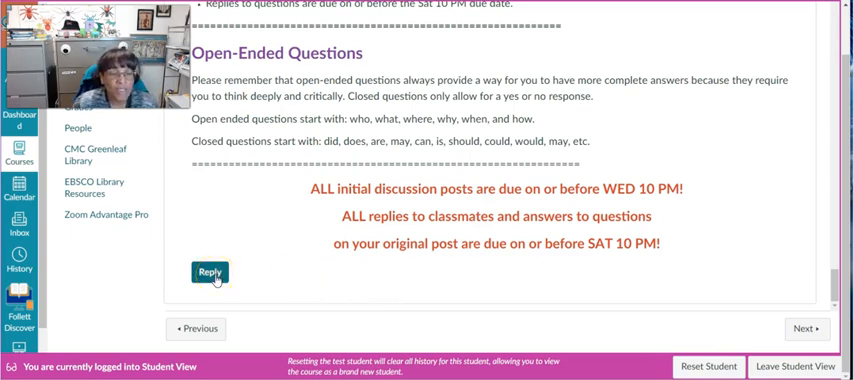
left_click(210, 272)
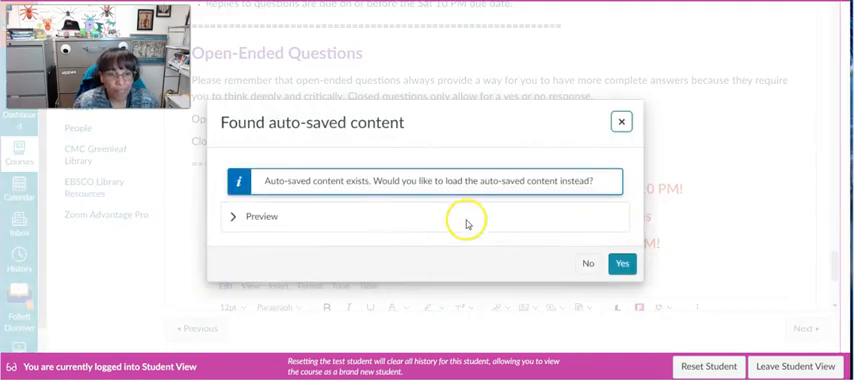
left_click(590, 264)
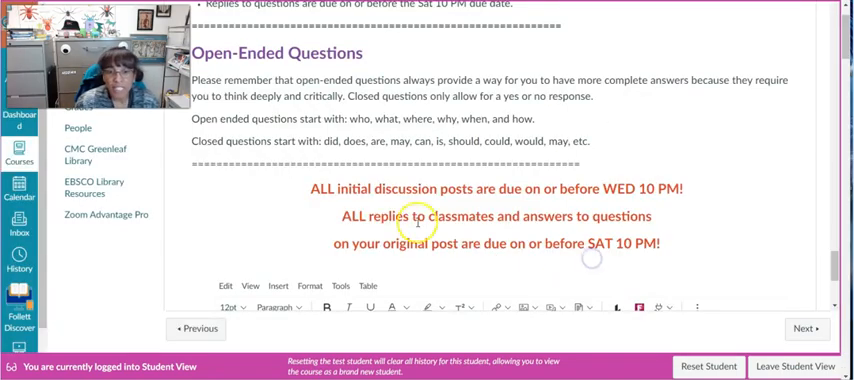
scroll("down", 3)
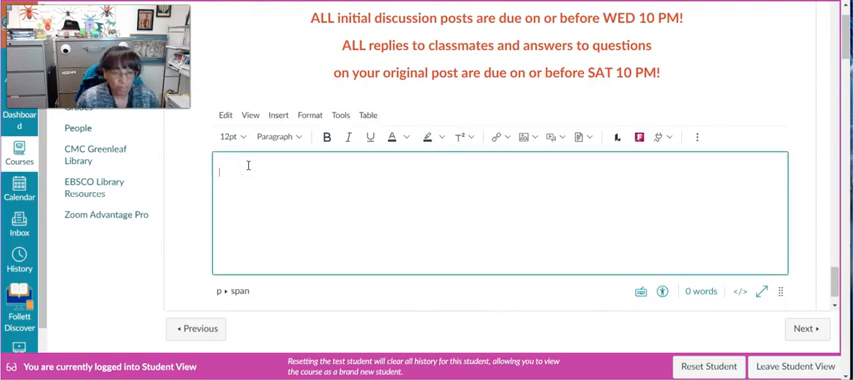
Step: Enter the transcript text into the reply editor below an empty first line
type("first write your")
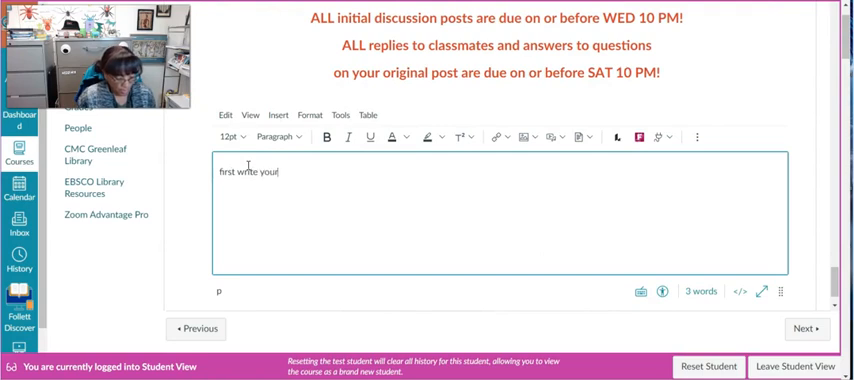
type("transcript")
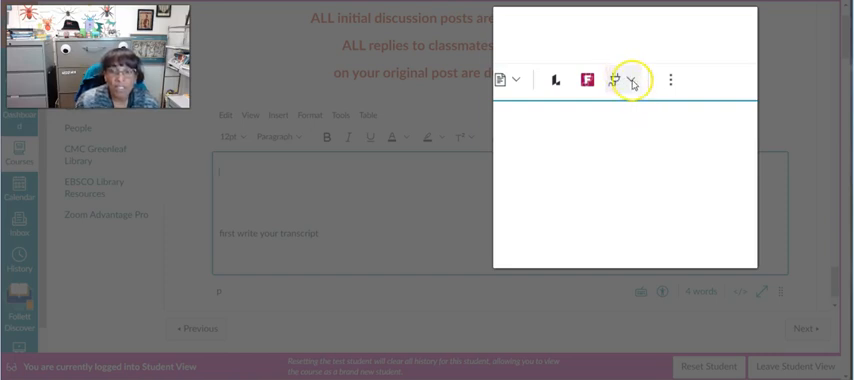
Step: Launch the full Canvas Studio media library from the editor's Apps menu via View All
left_click(618, 80)
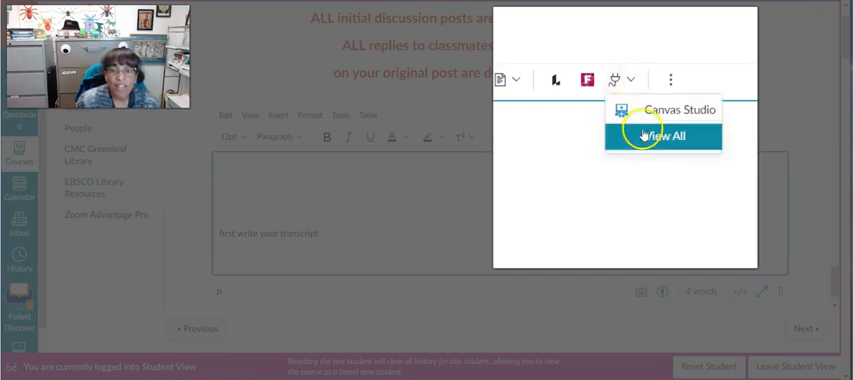
mouse_move(628, 106)
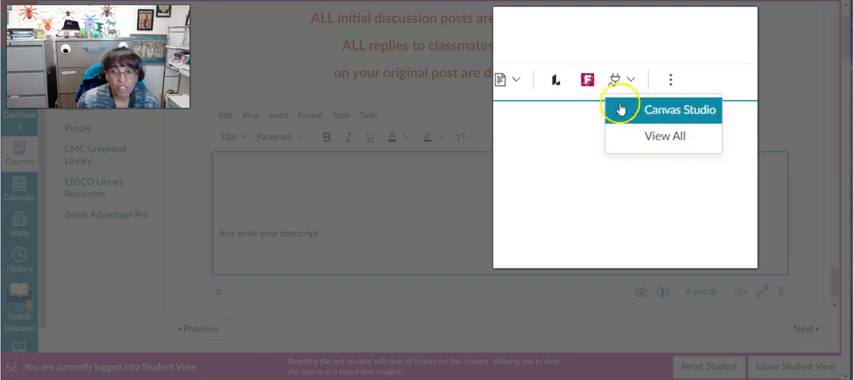
mouse_move(668, 136)
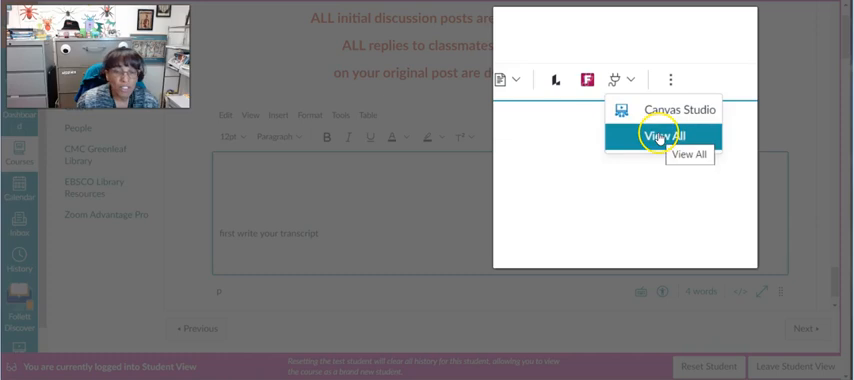
left_click(670, 134)
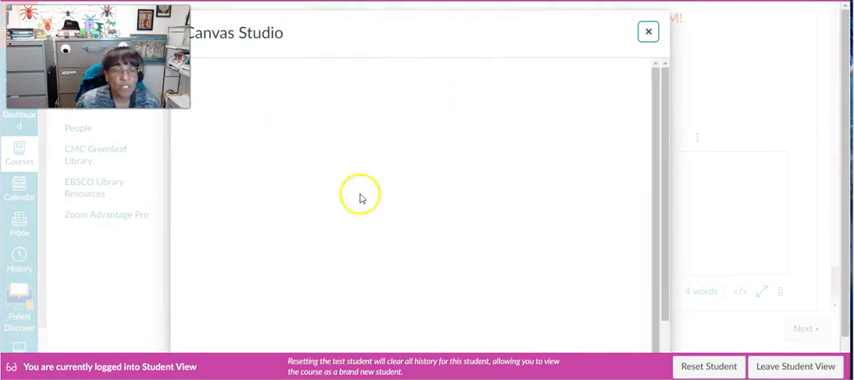
mouse_move(462, 216)
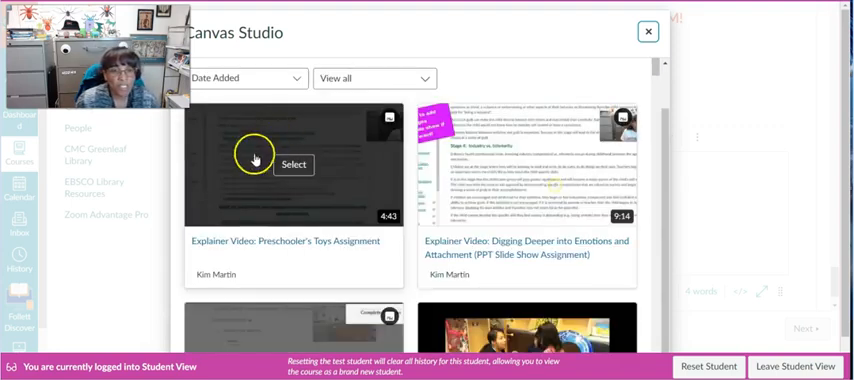
mouse_move(300, 170)
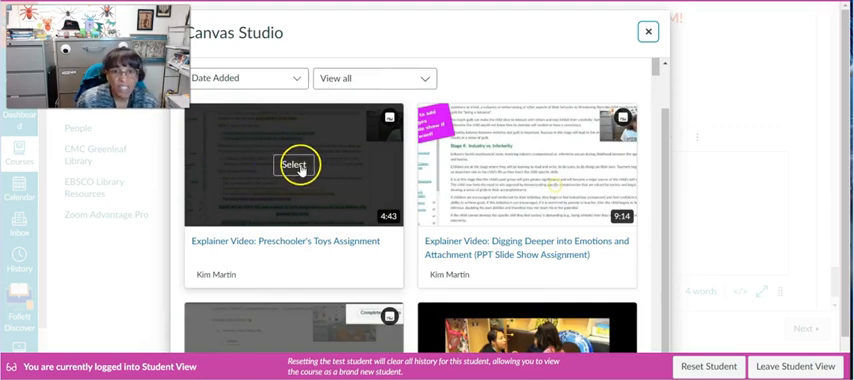
Step: Select the Preschooler's Toys explainer video and switch off Display Media Tabs
left_click(300, 168)
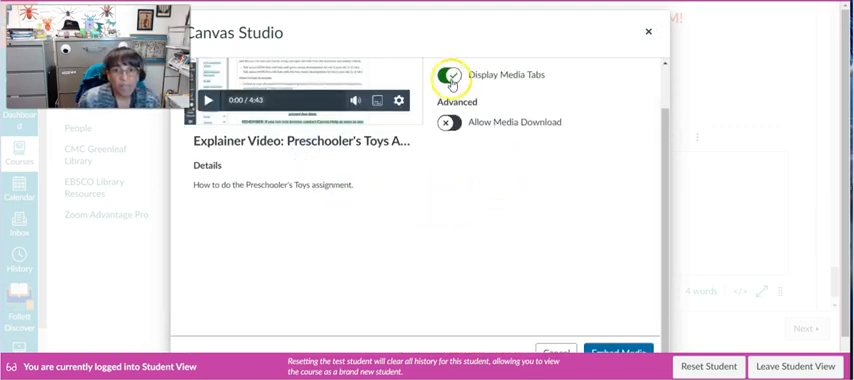
left_click(448, 76)
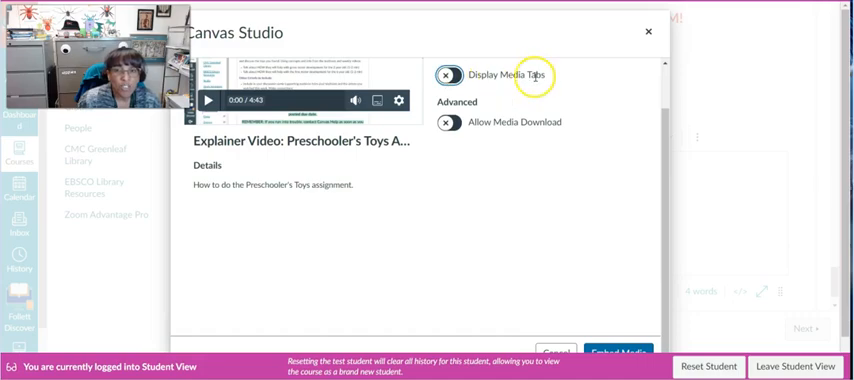
left_click(622, 350)
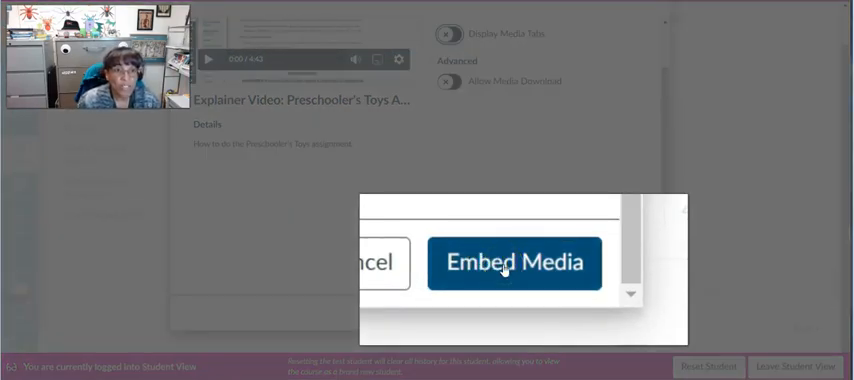
Step: Embed the selected Studio video into the reply above the transcript
left_click(508, 262)
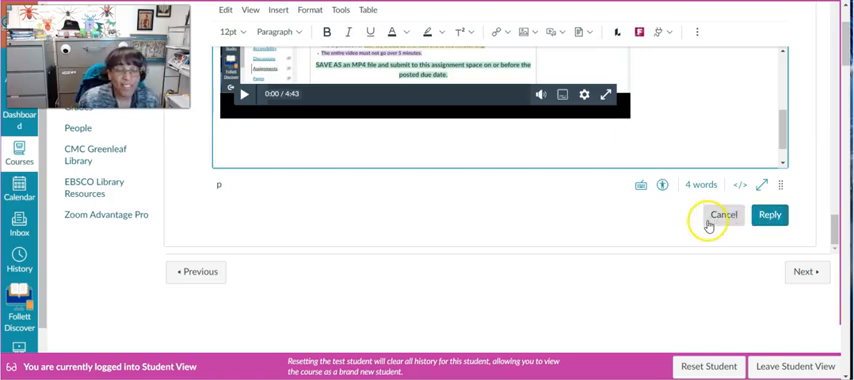
mouse_move(712, 222)
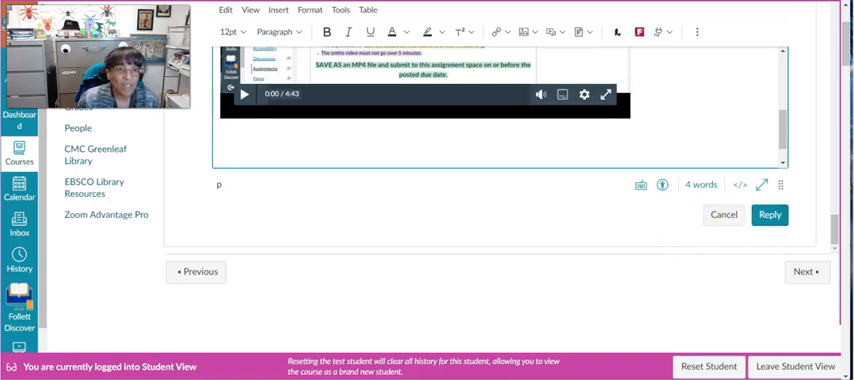